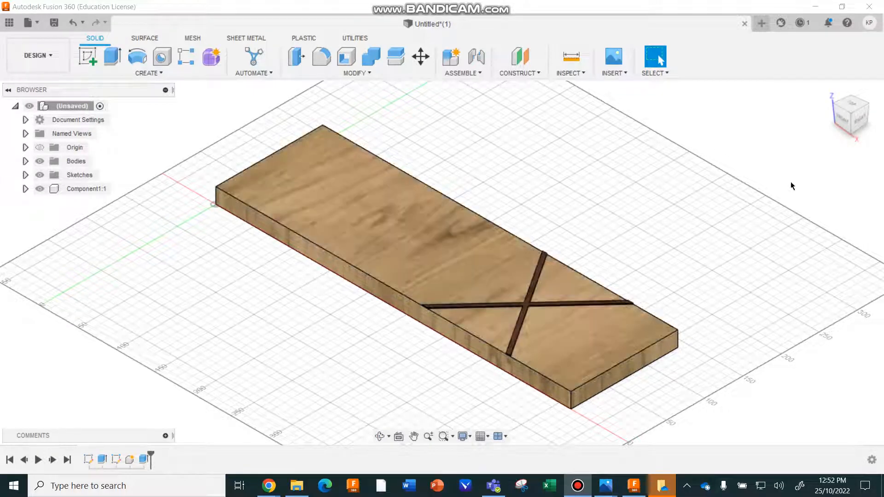
# - Switch to the blank Untitled design and start a new sketch awaiting a plane
pyautogui.click(761, 23)
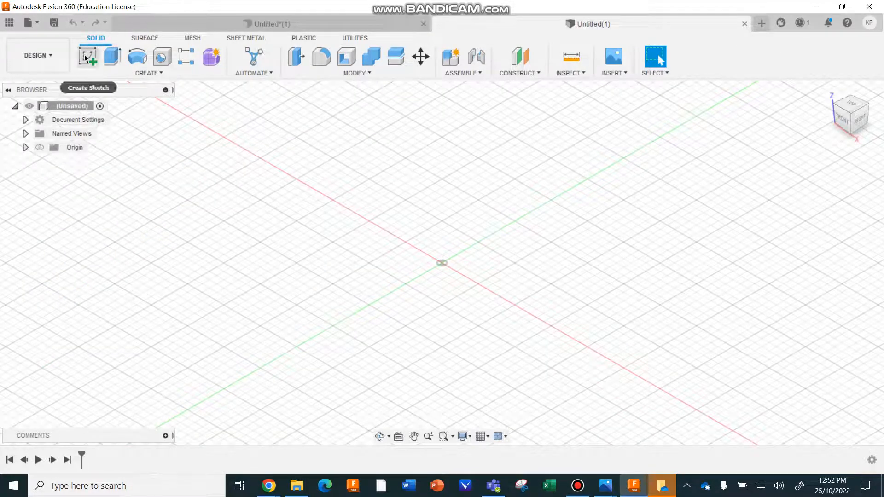
pyautogui.click(87, 55)
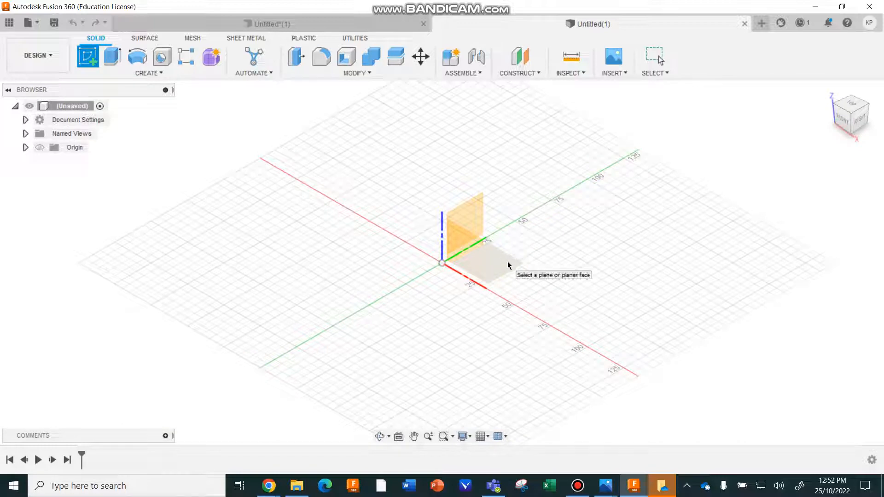
# - Draw a 465 × 140 mm rectangle from the origin on the XY plane and begin extruding it
pyautogui.click(481, 262)
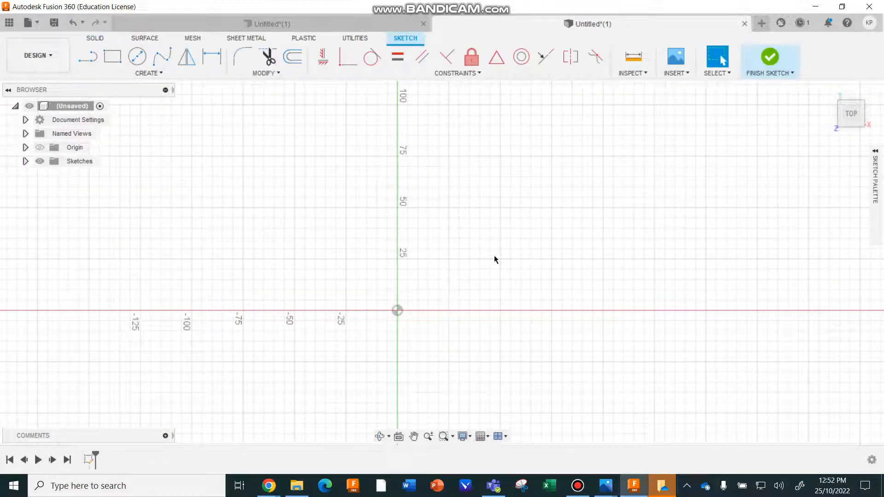
pyautogui.click(112, 55)
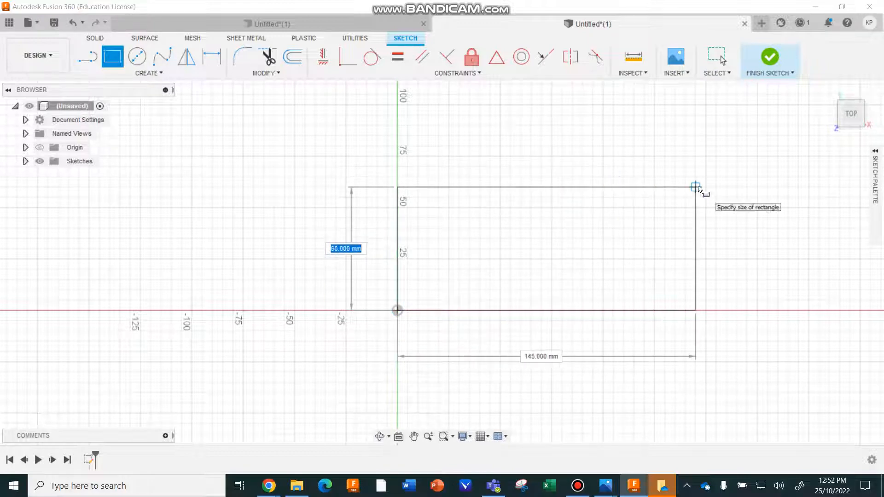
pyautogui.write('140.00')
pyautogui.click(542, 356)
pyautogui.write('465')
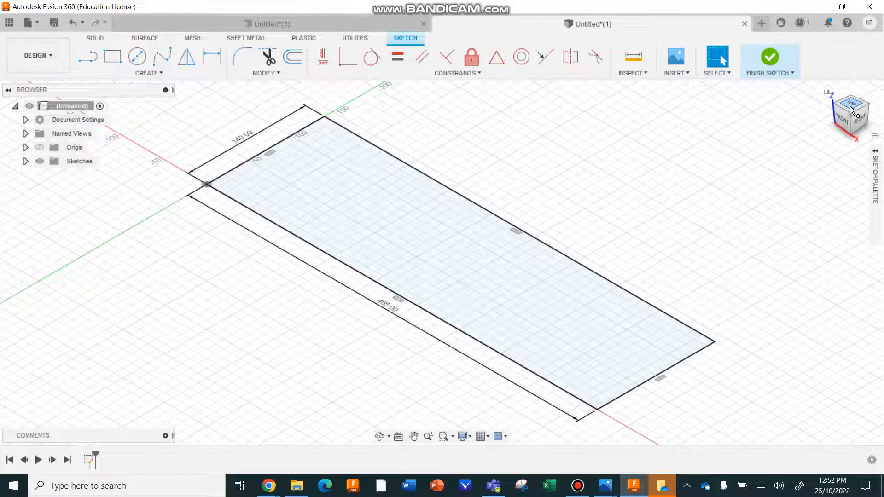
pyautogui.click(851, 103)
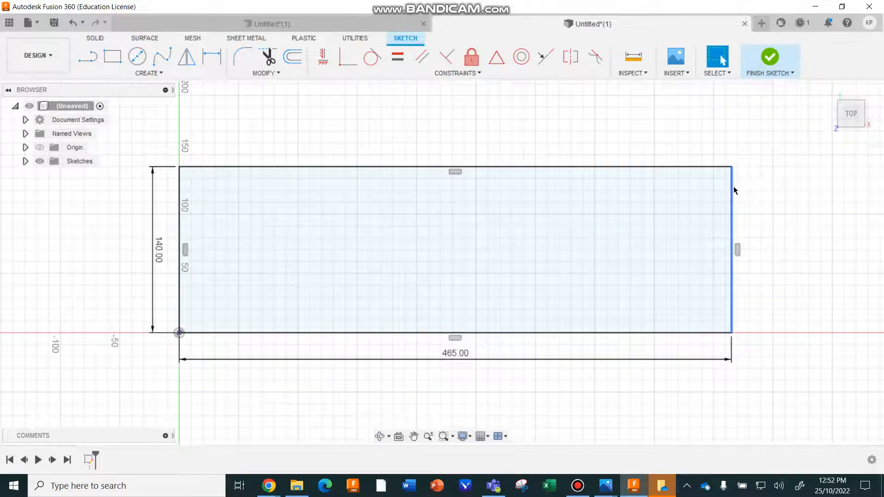
pyautogui.click(770, 57)
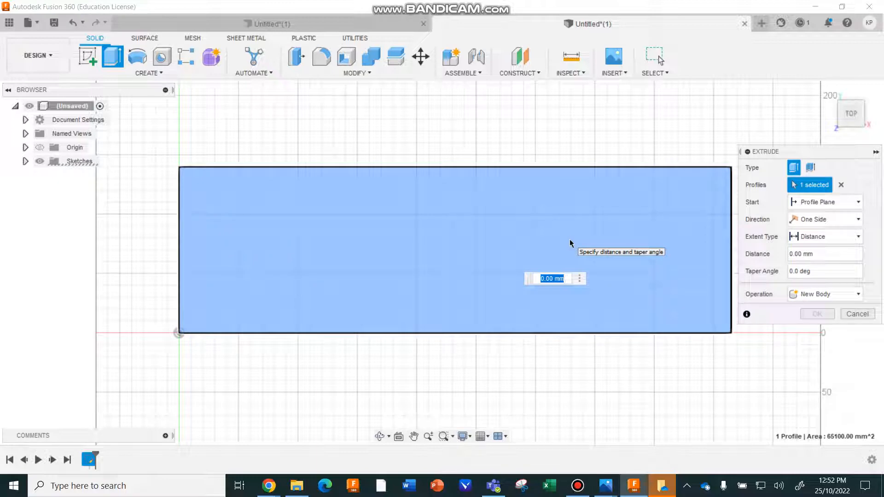
# - Confirm the extrude so the rectangle becomes a flat solid board
pyautogui.click(817, 313)
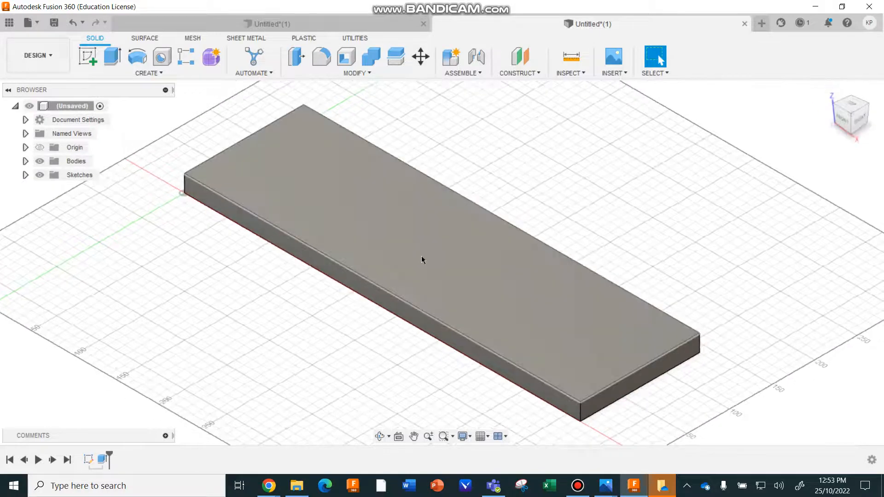
pyautogui.moveTo(423, 264)
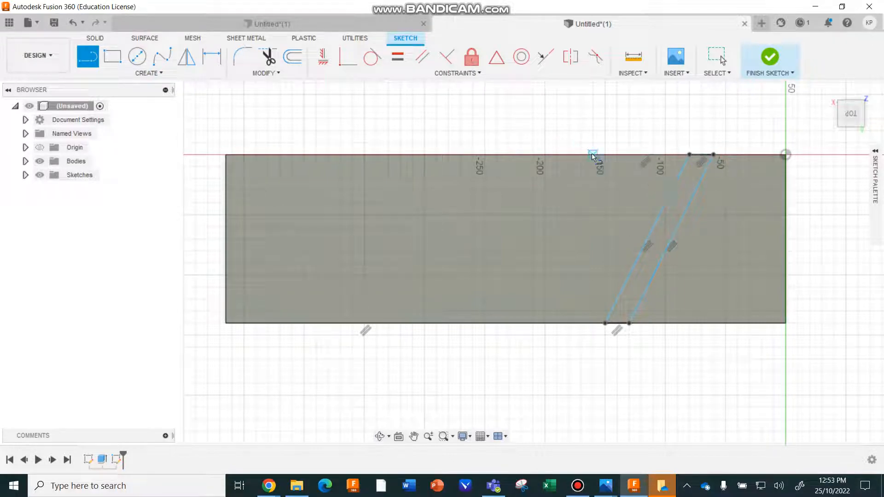
# - Draw the parallel diagonal strip edges on the top face and finish the sketch
pyautogui.moveTo(592, 155); pyautogui.dragTo(516, 307)
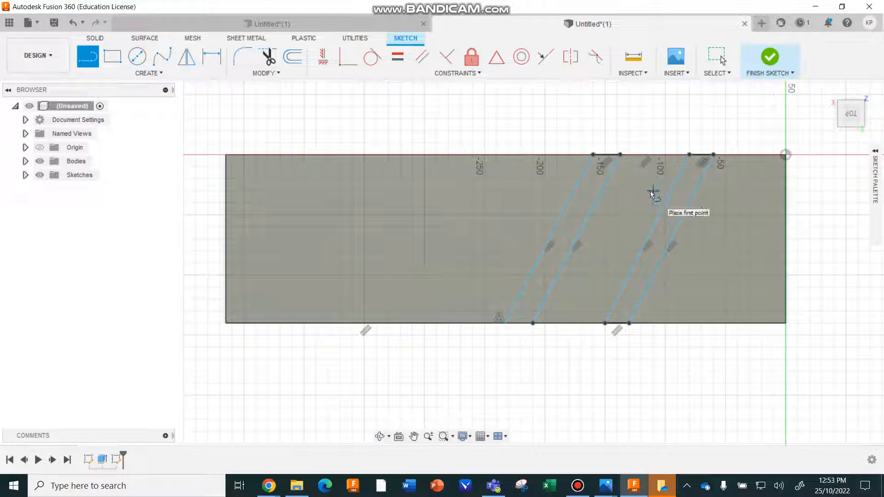
pyautogui.moveTo(641, 190)
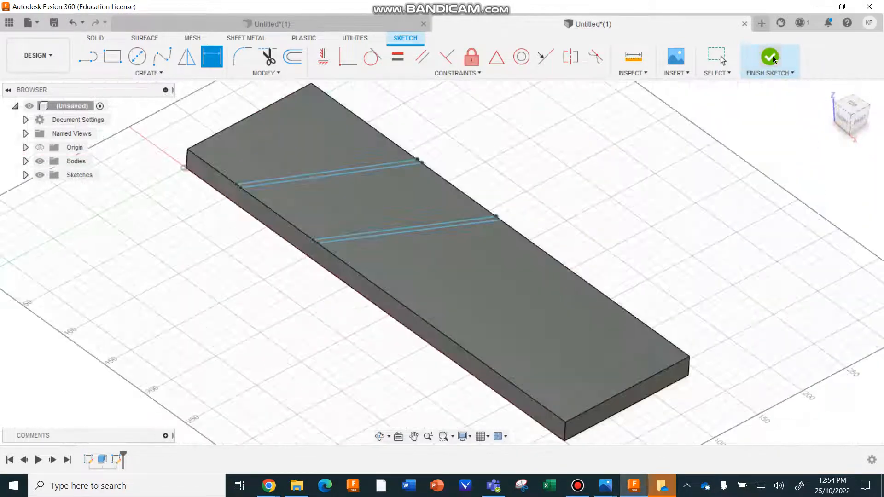
pyautogui.click(770, 57)
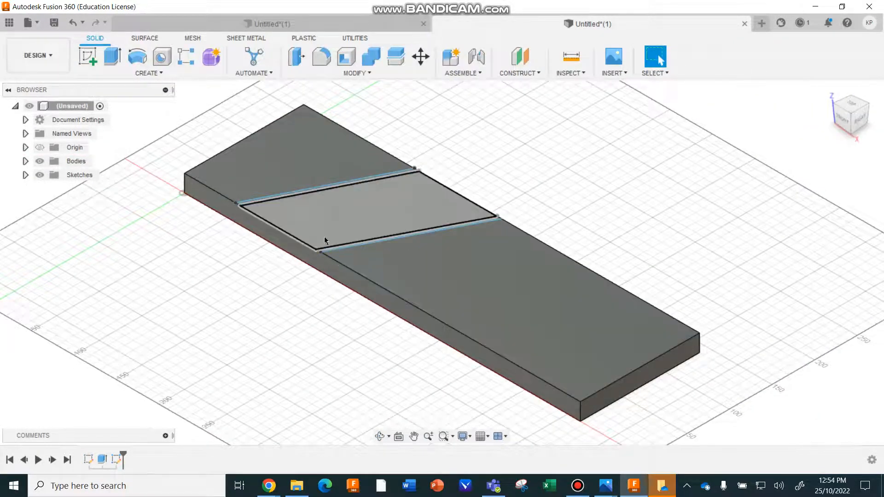
# - Extrude both strip profiles 1 mm upward with Operation set to New Component
pyautogui.click(113, 56)
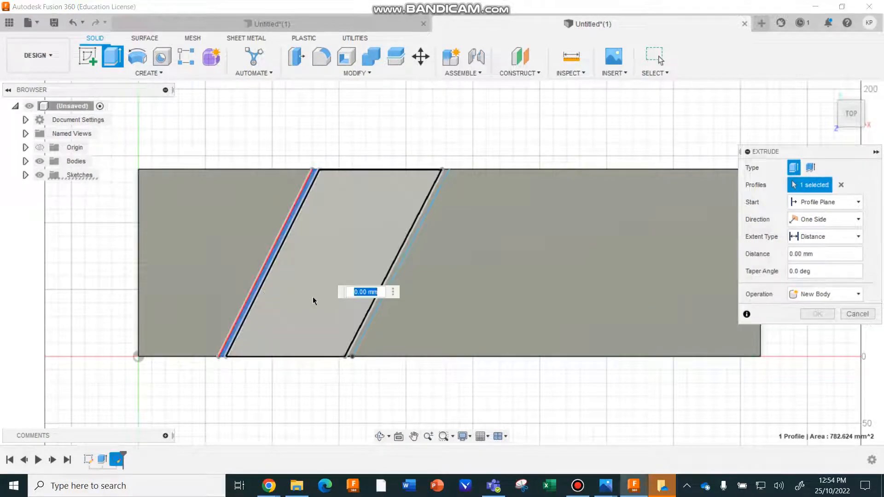
pyautogui.click(367, 330)
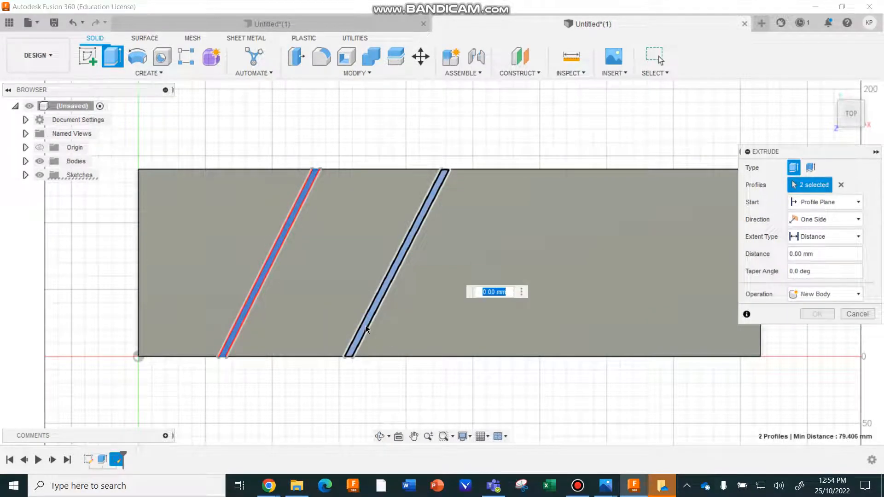
pyautogui.write('1')
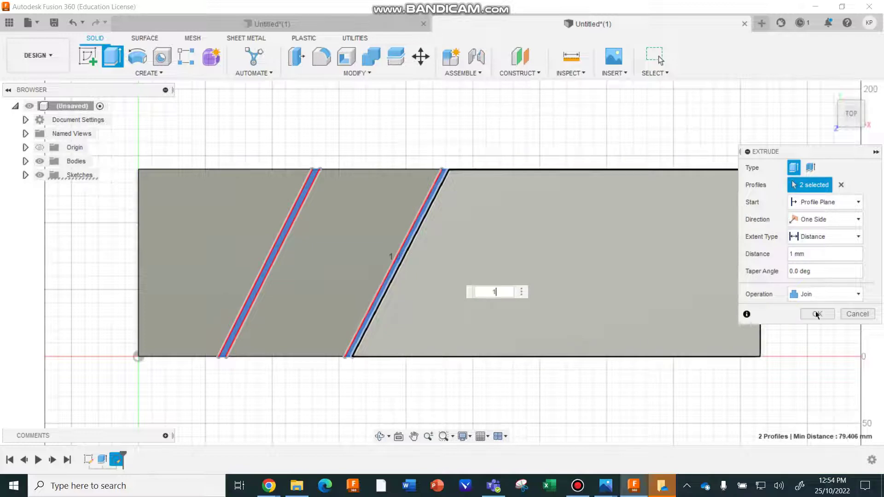
pyautogui.click(826, 295)
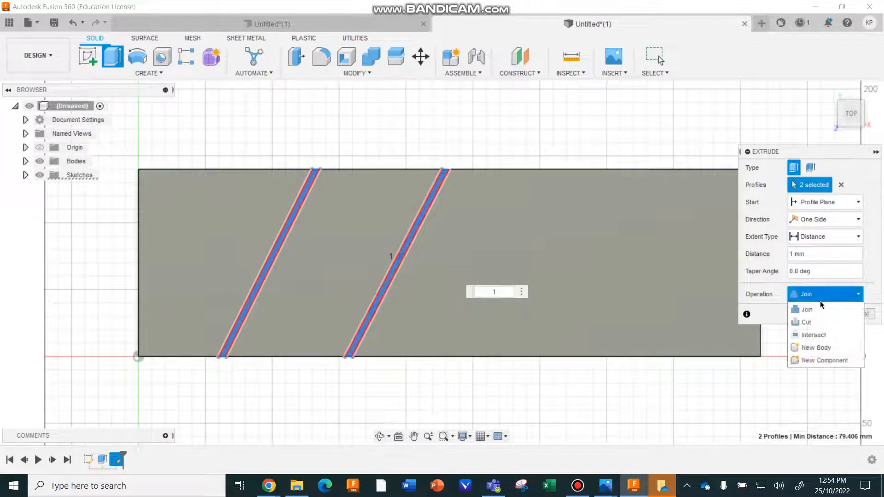
pyautogui.moveTo(838, 361)
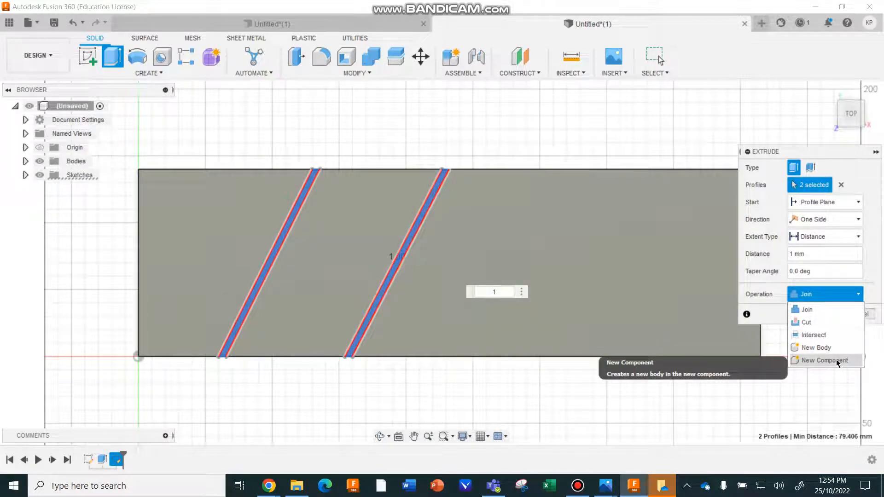
pyautogui.click(821, 361)
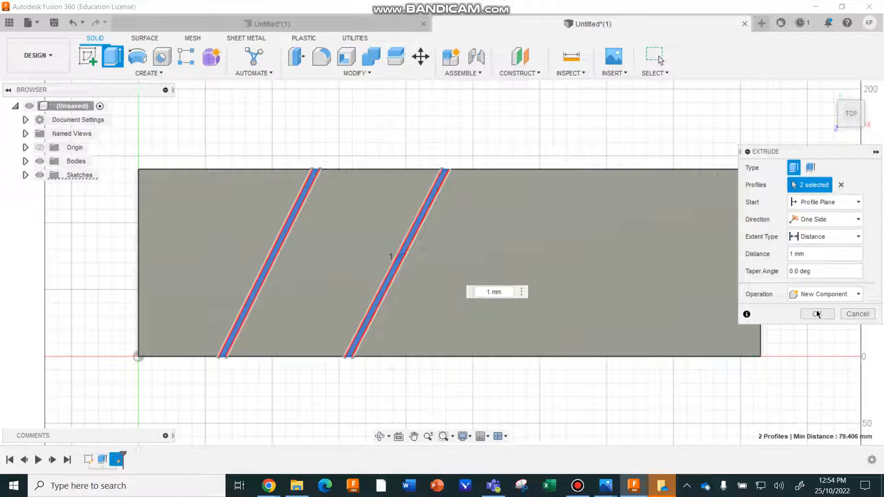
pyautogui.click(818, 313)
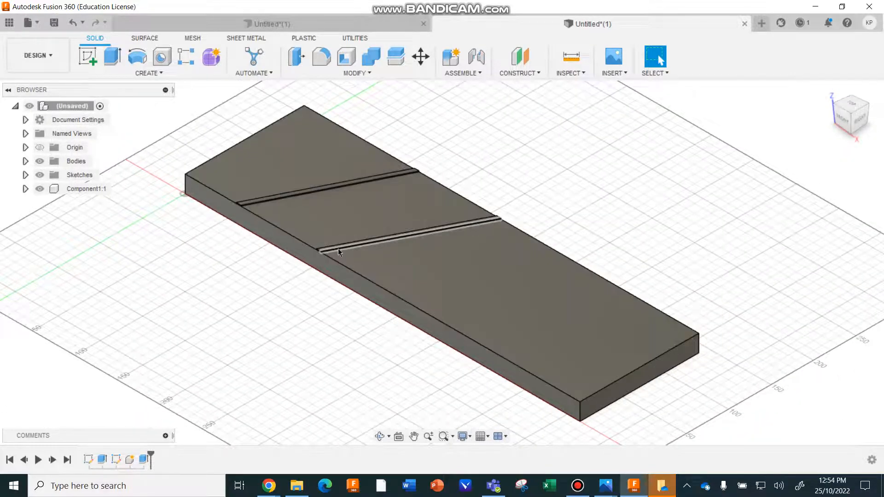
# - Apply Oak to the board and Walnut to the strips from the Appearance library
pyautogui.click(355, 73)
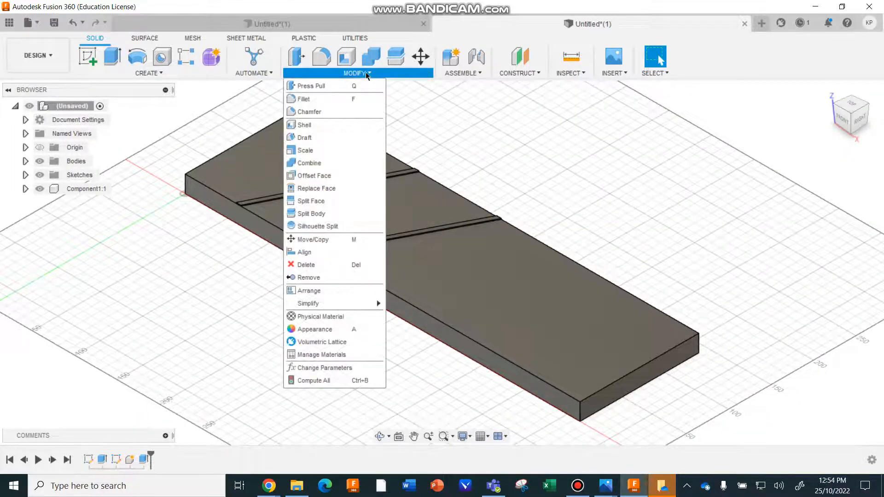
pyautogui.click(331, 332)
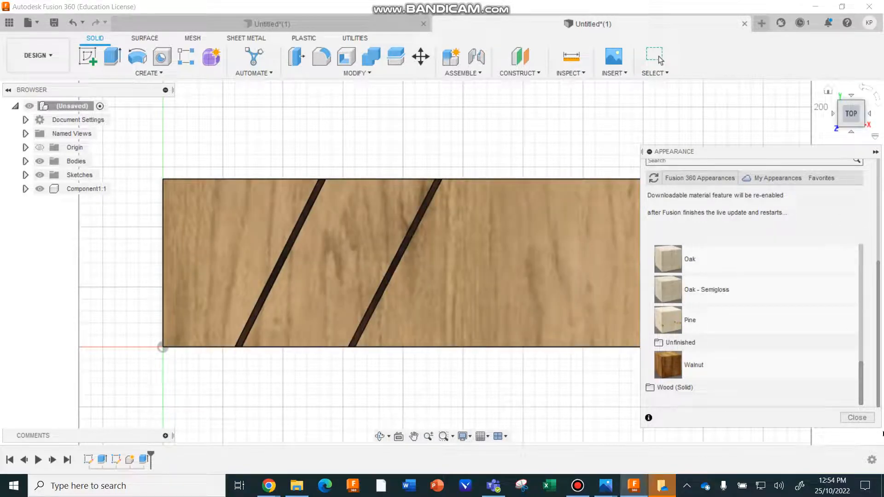
pyautogui.click(857, 417)
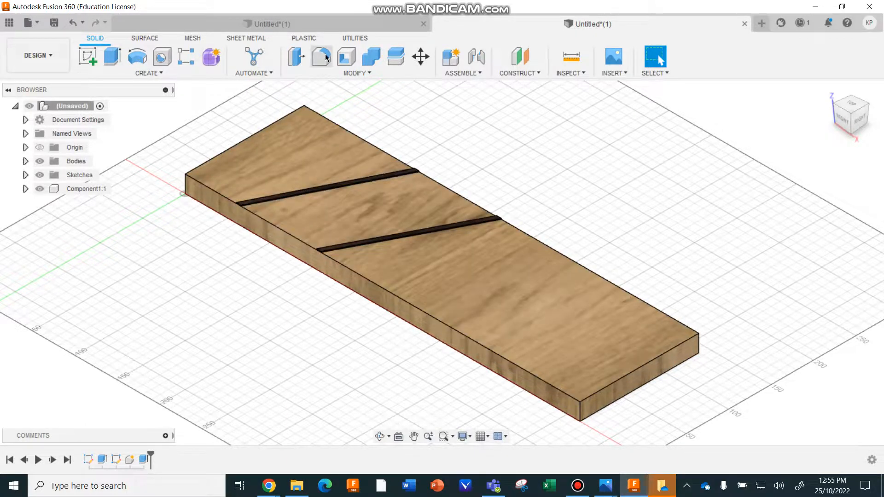
# - Fillet the four top edges of the board at 7 mm
pyautogui.click(321, 57)
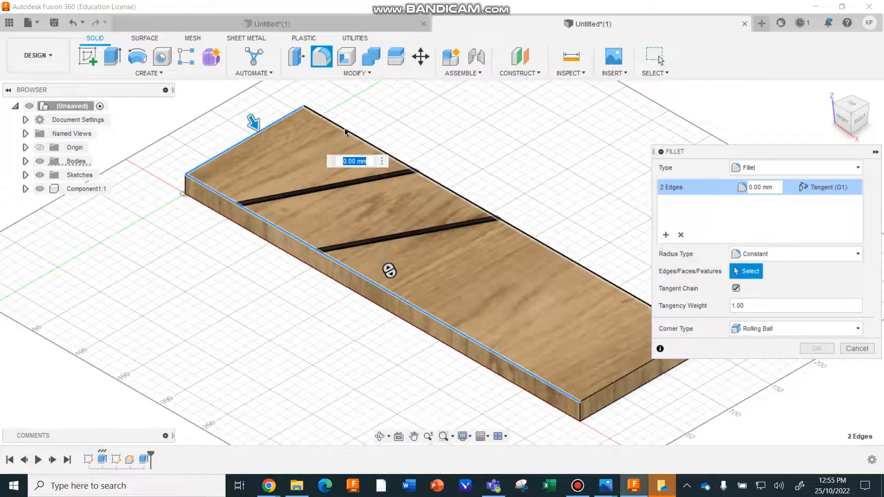
pyautogui.click(630, 378)
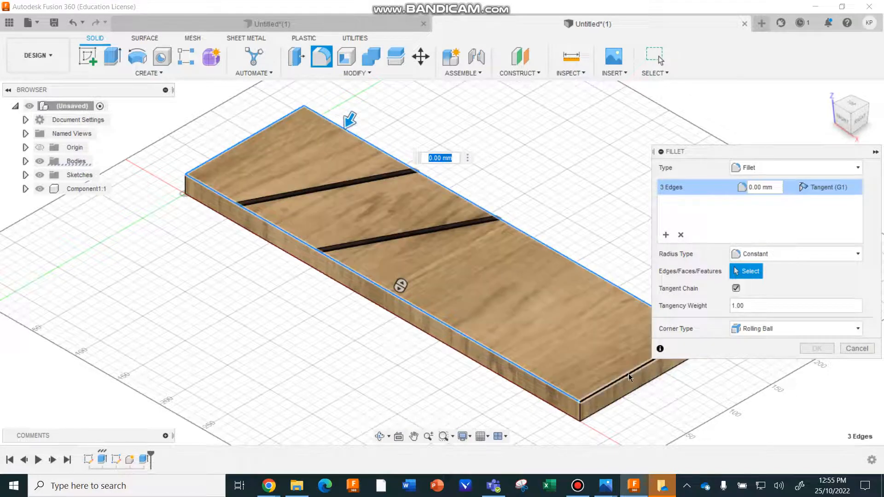
pyautogui.click(634, 382)
pyautogui.write('7')
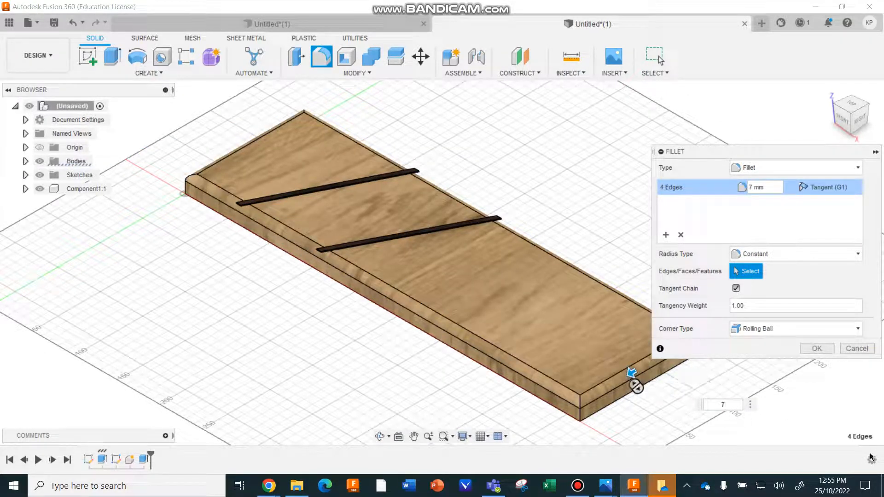
pyautogui.click(816, 348)
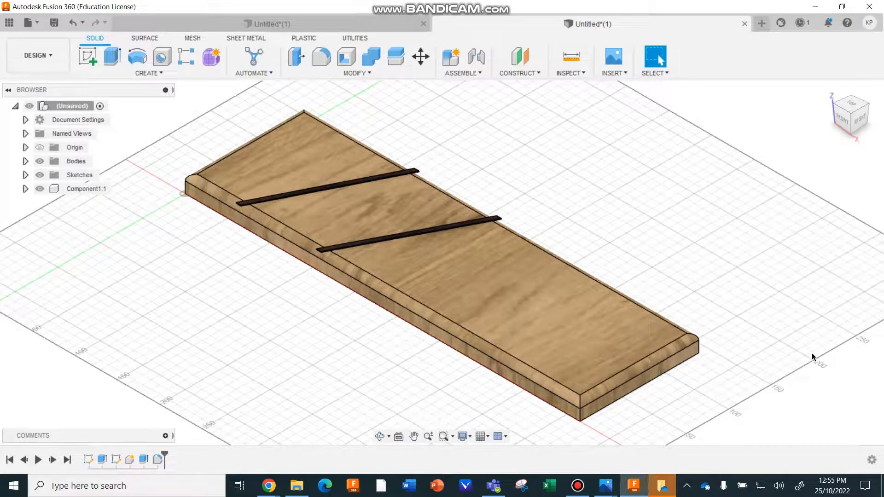